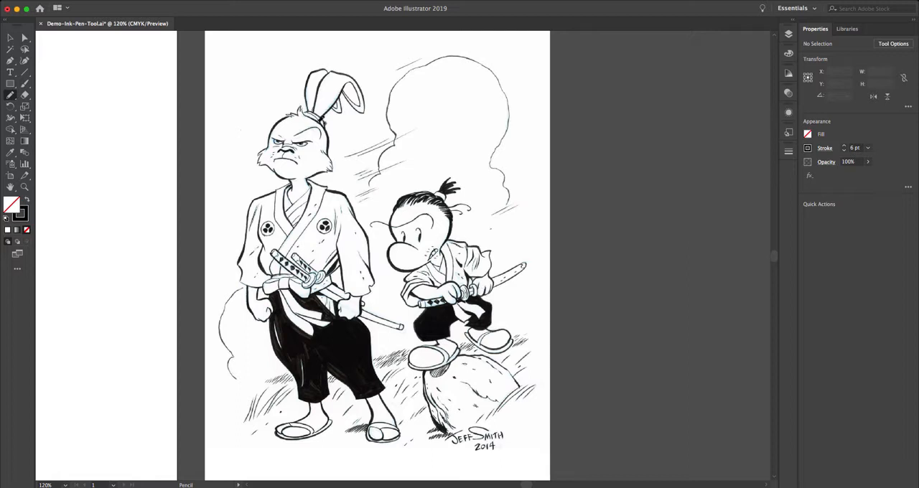
pyautogui.moveTo(560, 232)
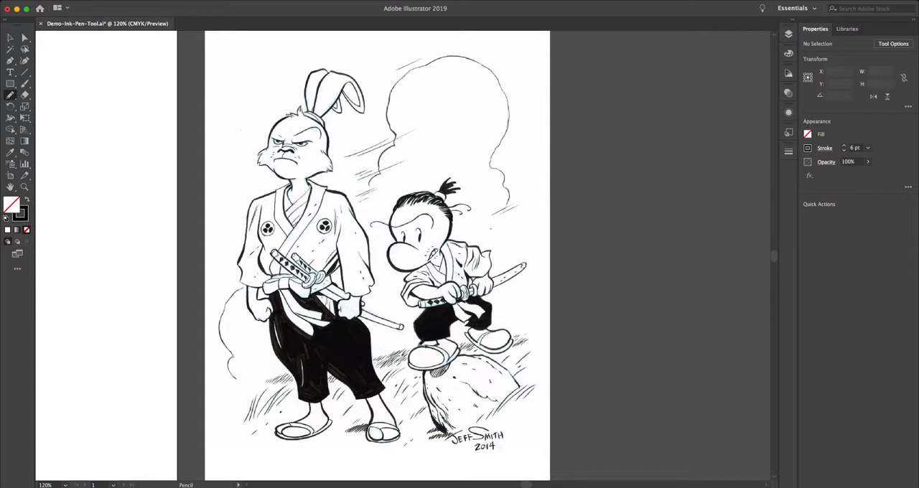
pyautogui.moveTo(128, 172)
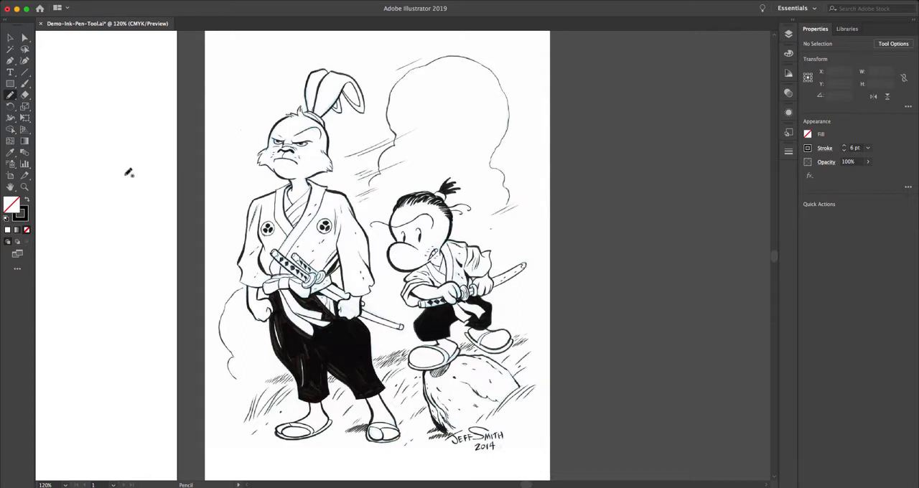
pyautogui.moveTo(226, 160)
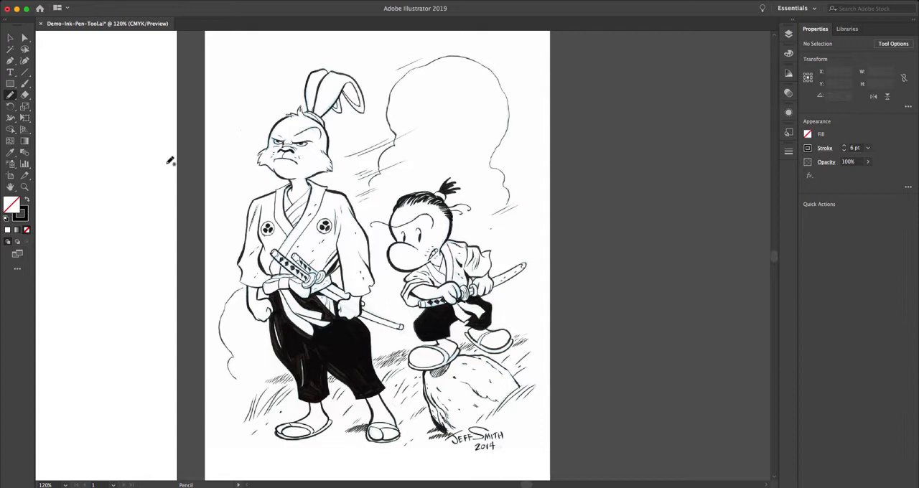
pyautogui.moveTo(660, 206)
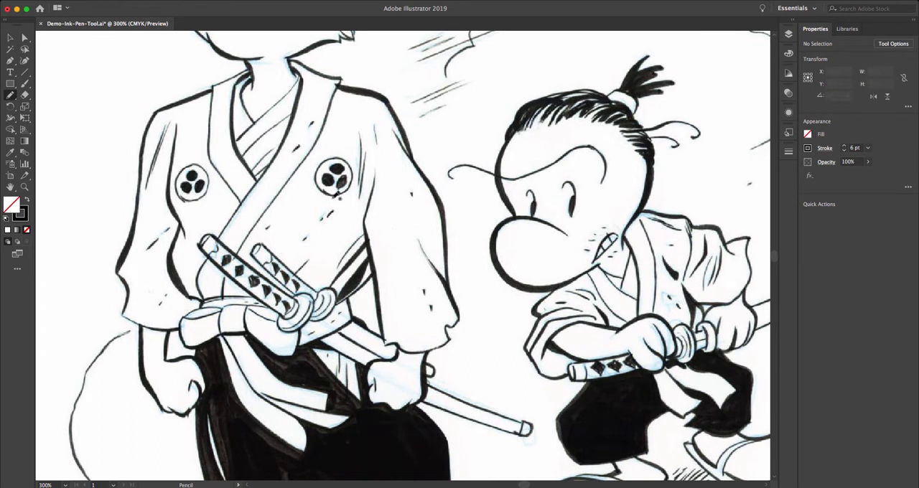
pyautogui.moveTo(612, 247)
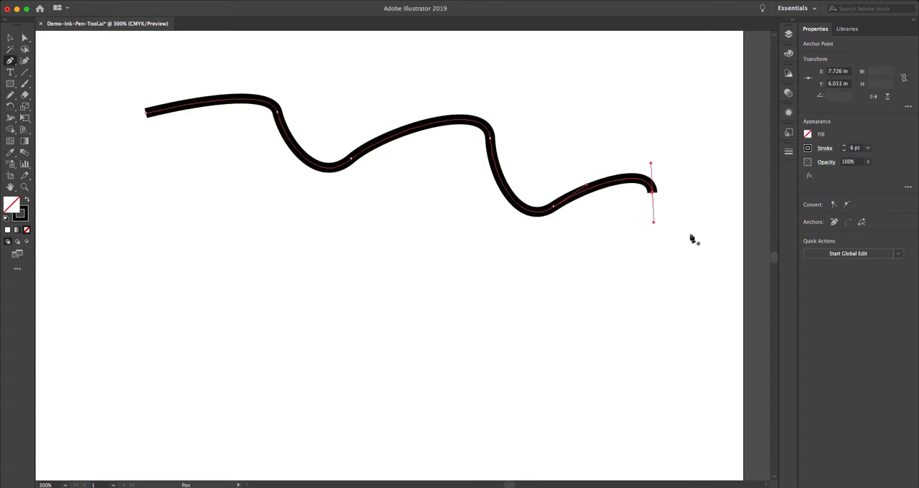
pyautogui.moveTo(603, 237)
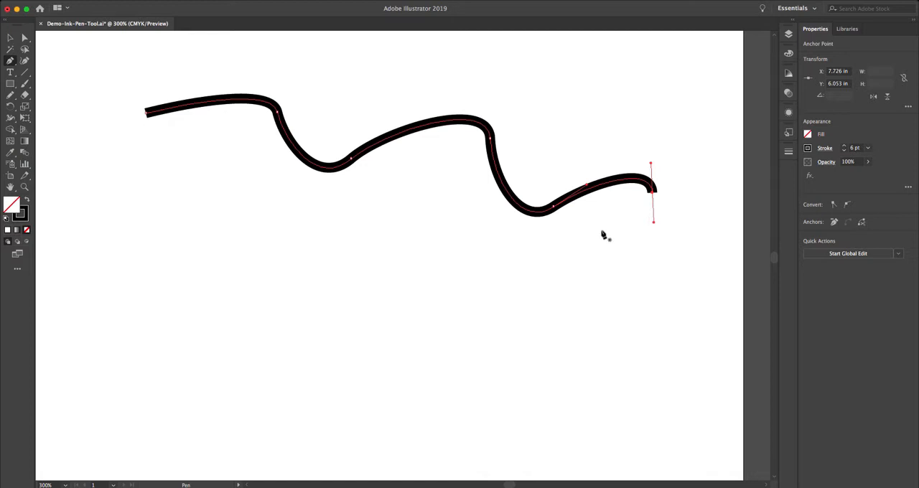
pyautogui.moveTo(743, 189)
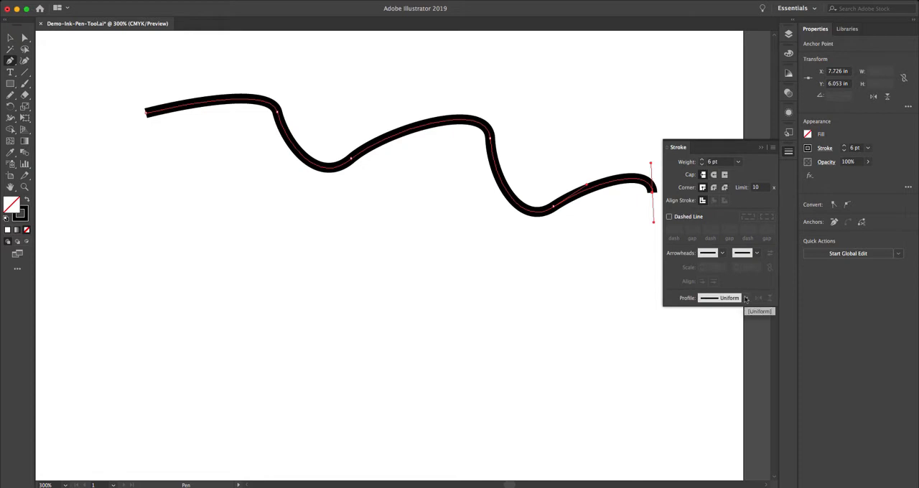
# Open the width profile list to taper the wavy 6 pt curve
pyautogui.click(744, 298)
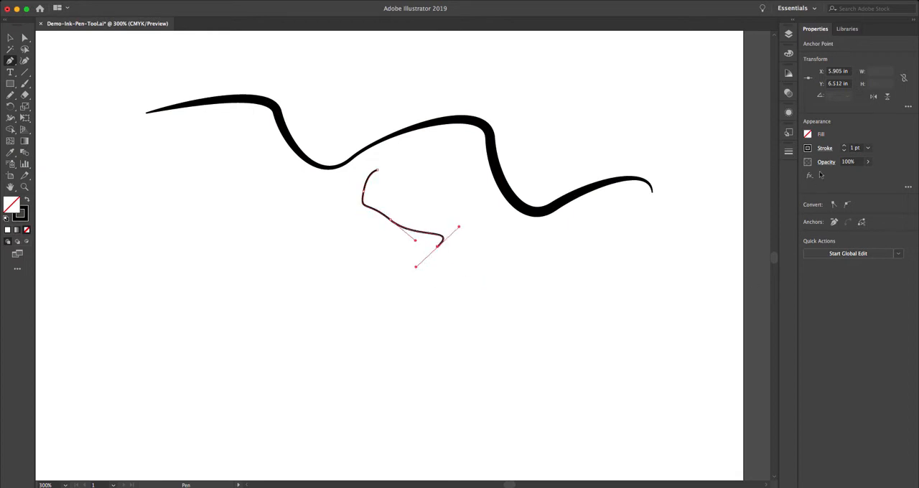
# Raise the short bent curve's stroke weight to 4 pt in the Stroke settings
pyautogui.click(824, 148)
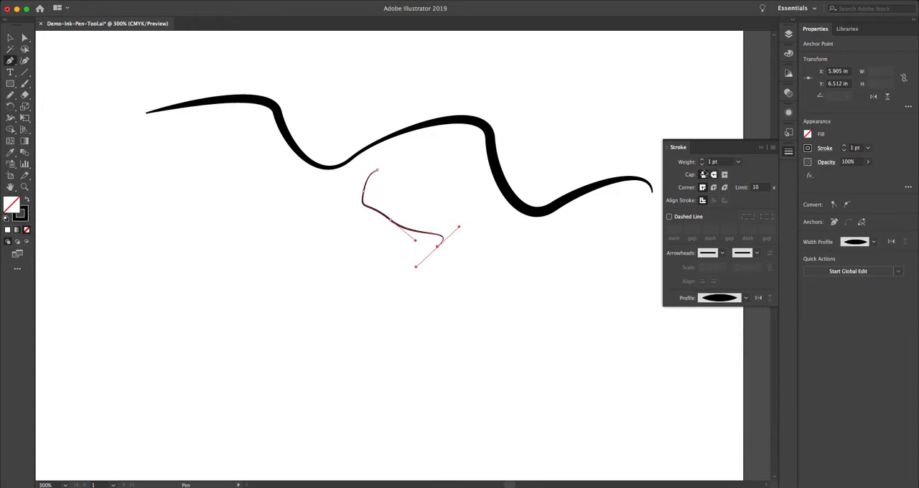
pyautogui.click(738, 161)
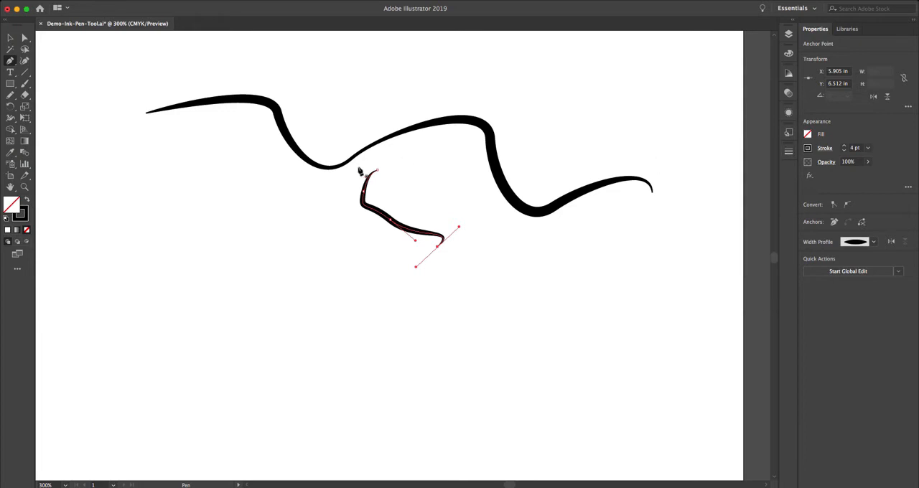
pyautogui.moveTo(336, 186)
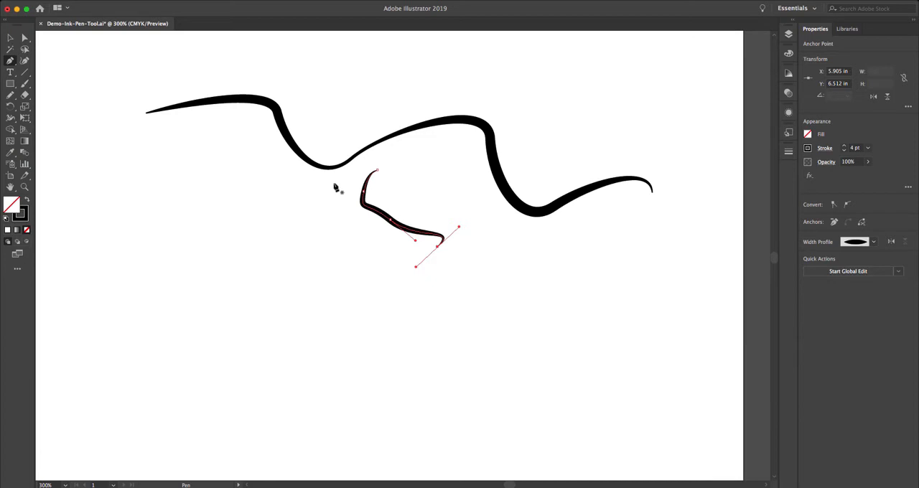
pyautogui.moveTo(176, 133)
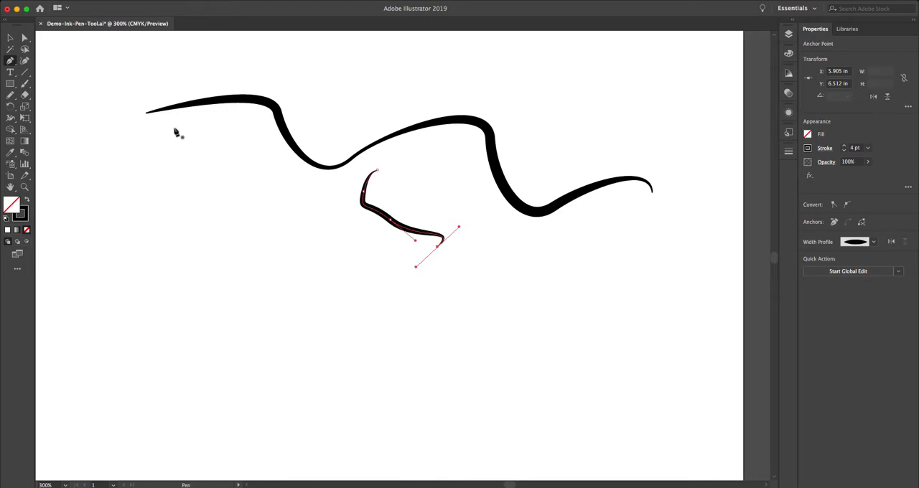
pyautogui.moveTo(67, 100)
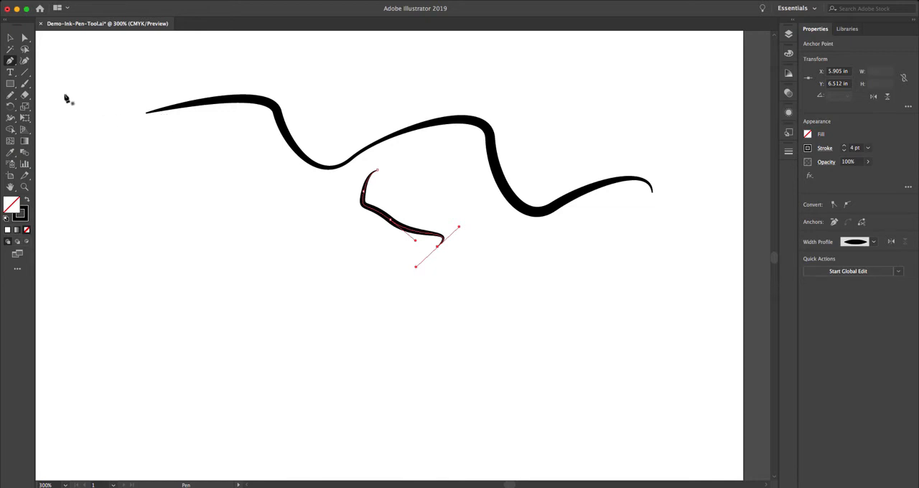
pyautogui.moveTo(32, 115)
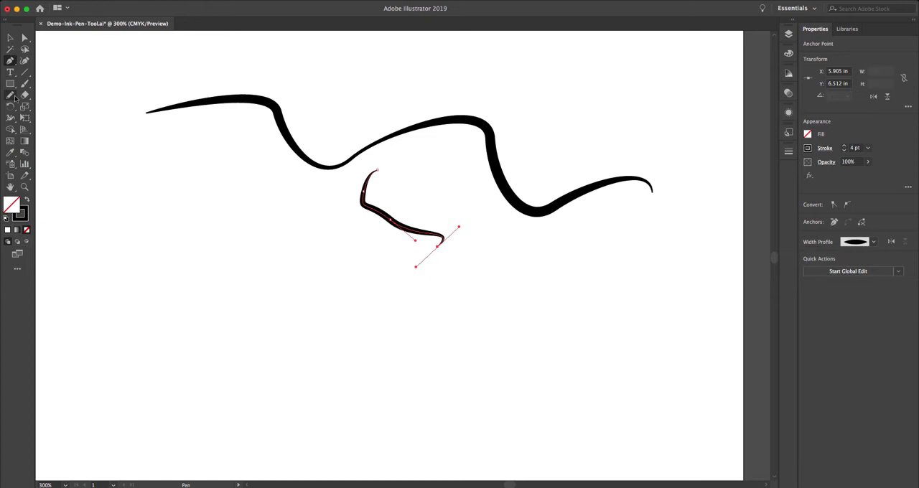
# Switch to the Pencil tool and make the short stroke a 6 pt tapered mark
pyautogui.click(10, 96)
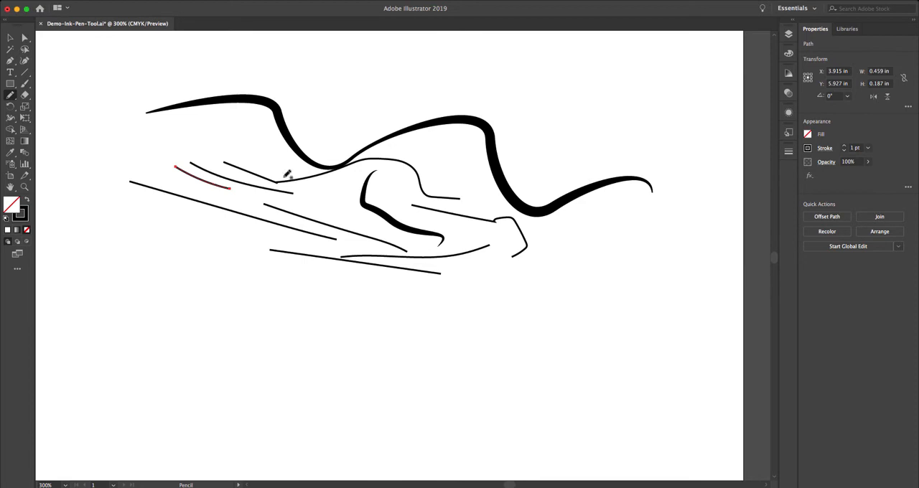
pyautogui.moveTo(847, 152)
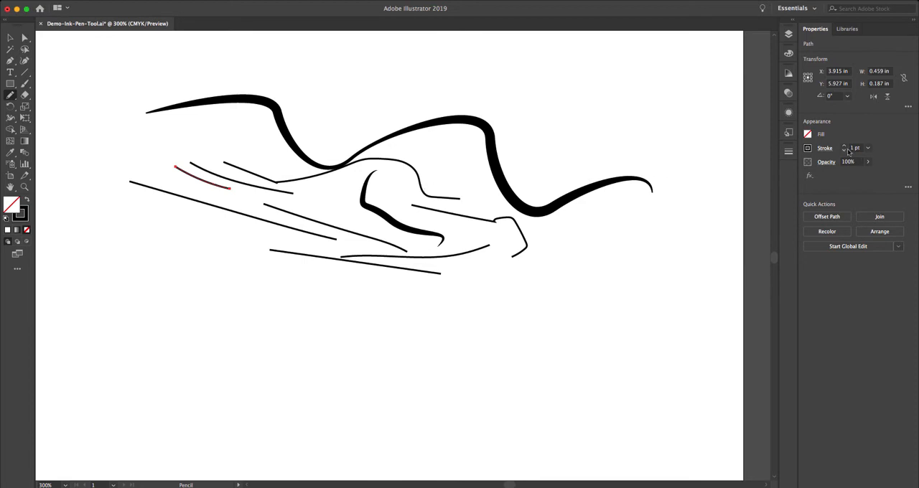
pyautogui.click(855, 148)
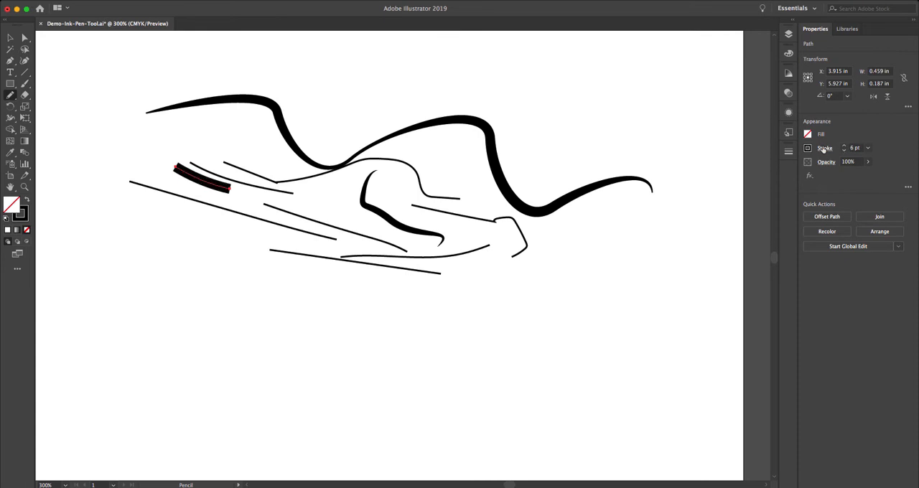
pyautogui.click(825, 148)
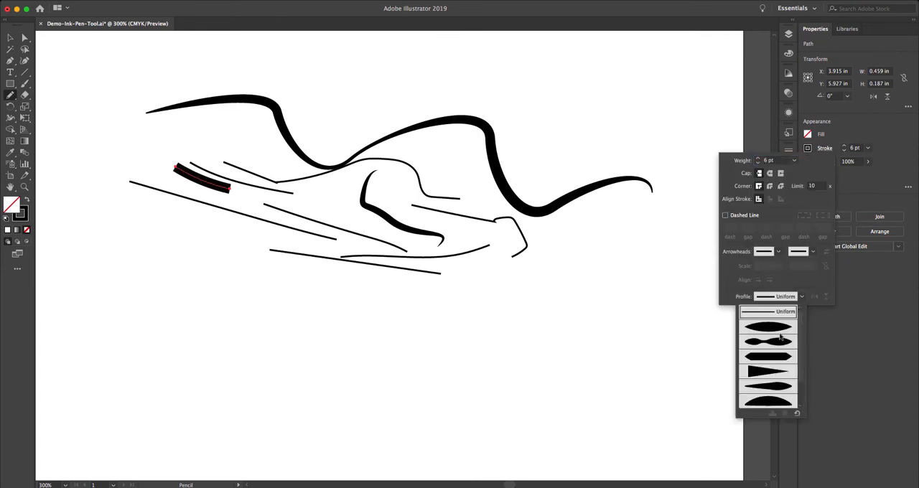
pyautogui.click(768, 338)
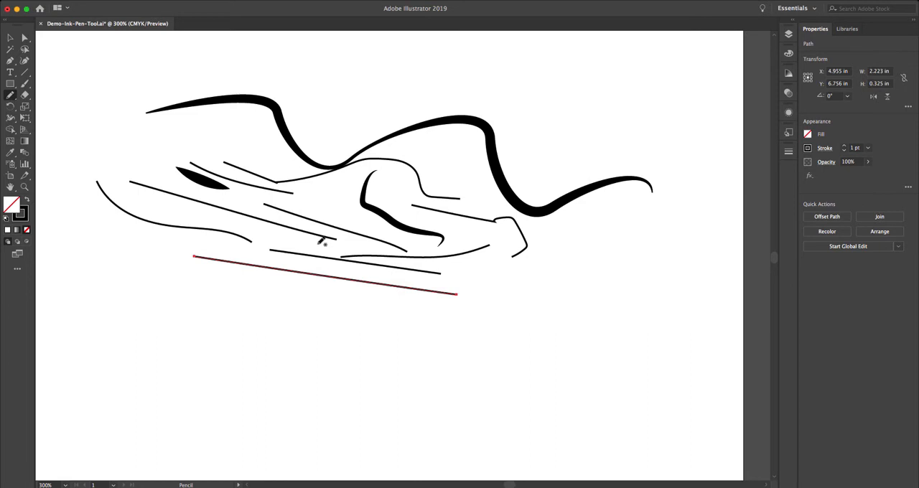
pyautogui.moveTo(474, 249)
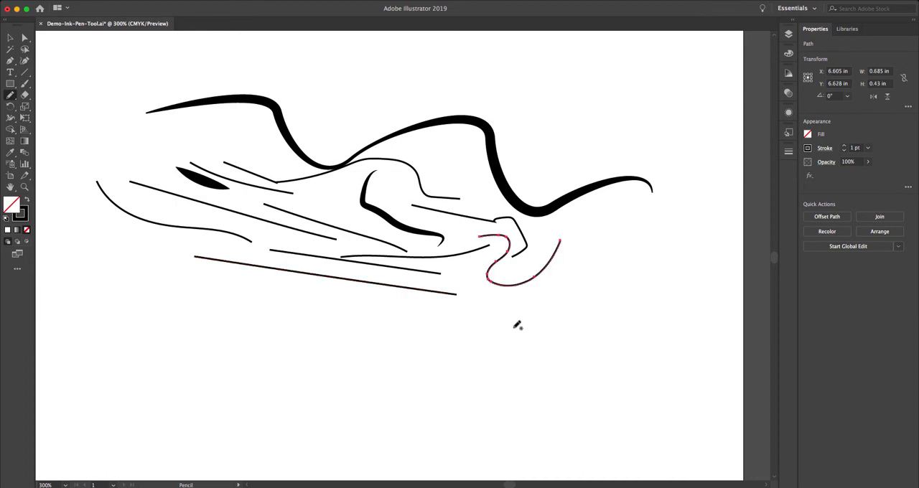
pyautogui.moveTo(590, 230)
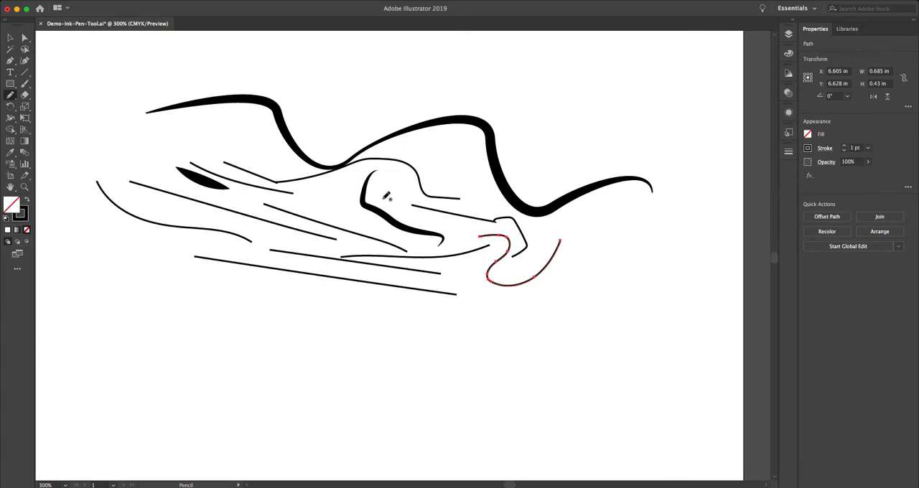
pyautogui.moveTo(363, 102)
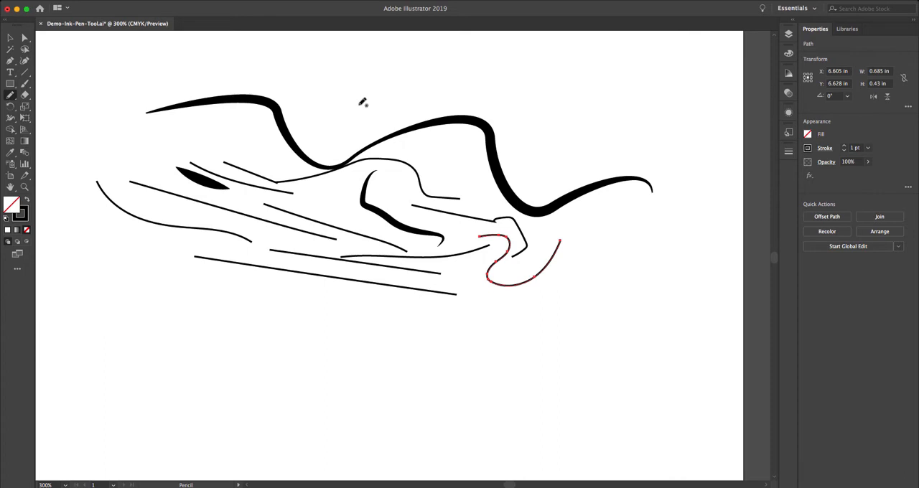
pyautogui.moveTo(255, 4)
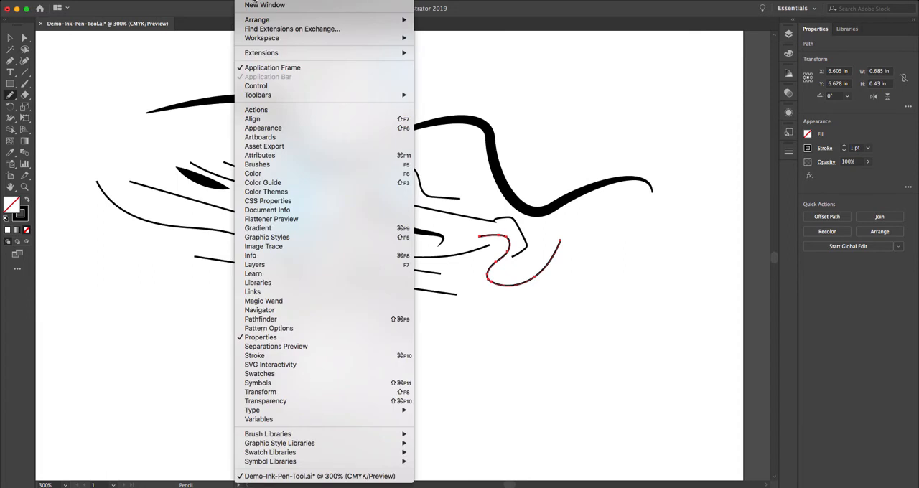
pyautogui.moveTo(263, 128)
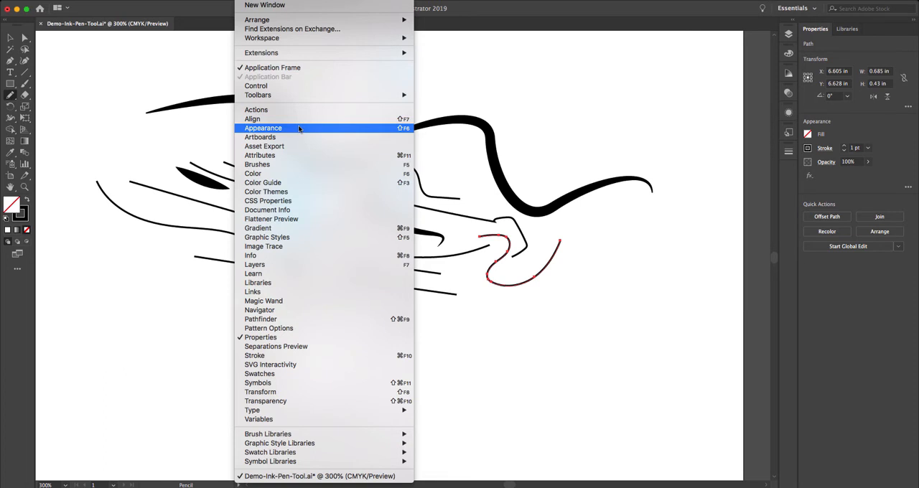
# Show the selected path's Appearance panel, move it aside, and open its flyout menu
pyautogui.click(263, 127)
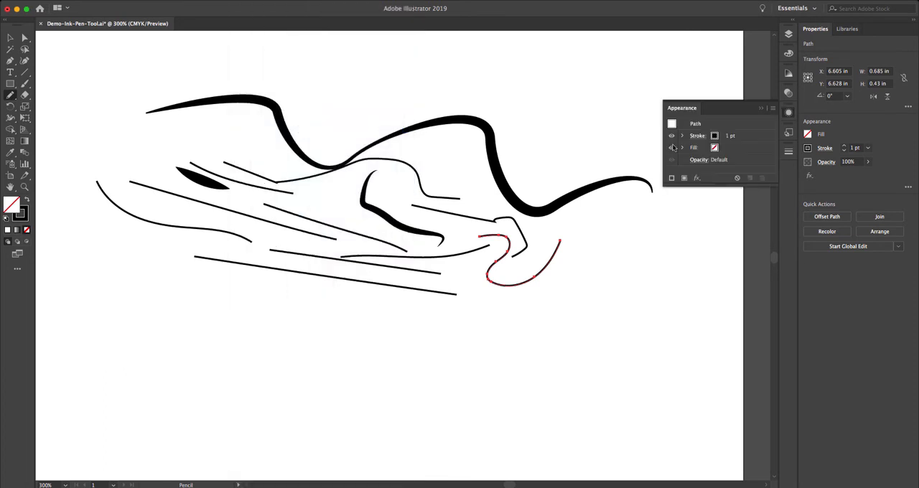
pyautogui.moveTo(681, 107); pyautogui.dragTo(574, 72)
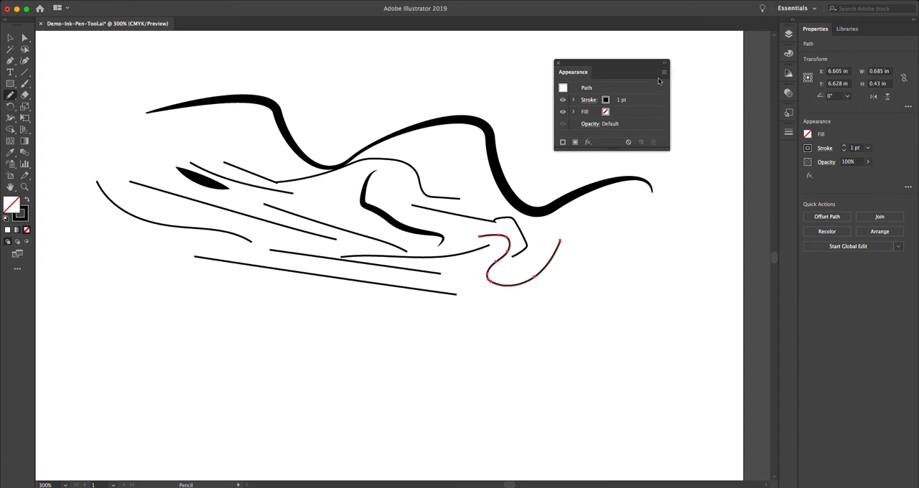
pyautogui.moveTo(660, 77)
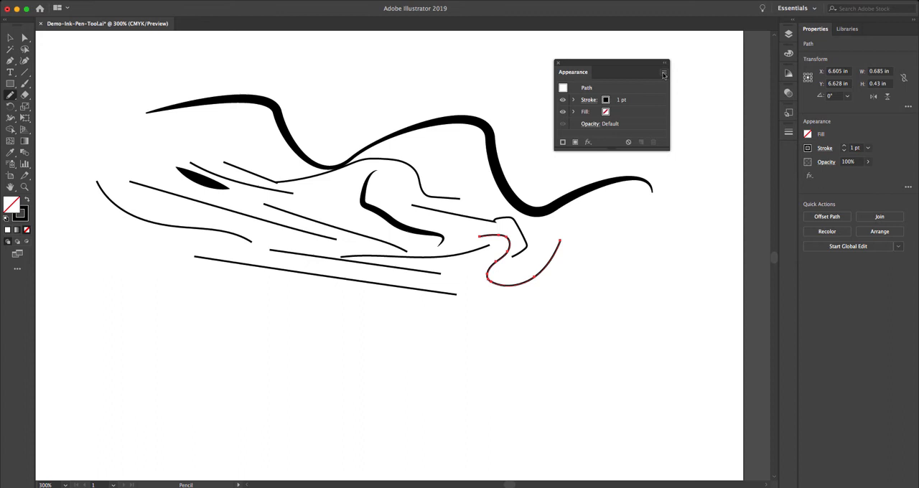
pyautogui.click(663, 75)
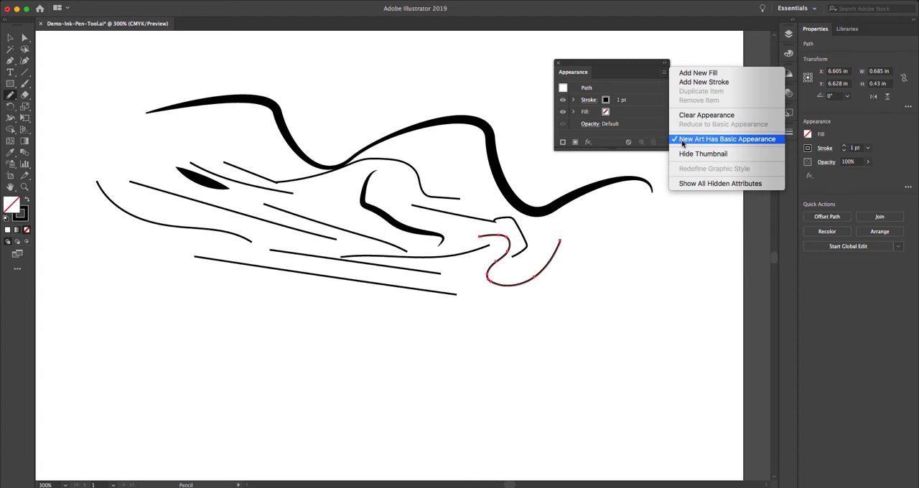
pyautogui.moveTo(680, 144)
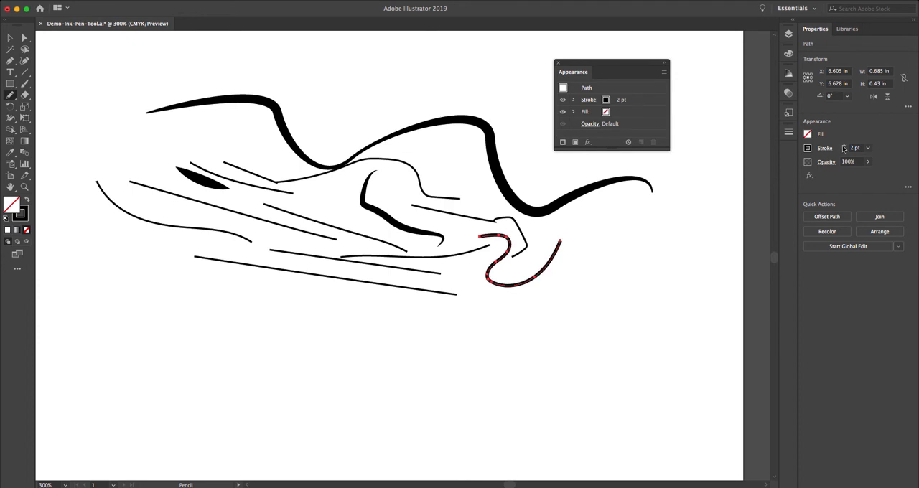
# Open the stroke weight and profile settings, then draw three tapered strokes, two near the top
pyautogui.click(867, 148)
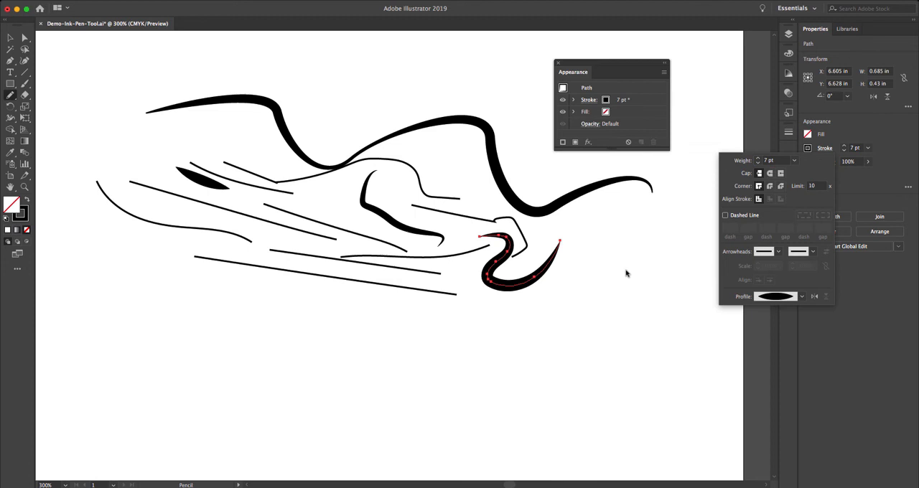
pyautogui.moveTo(545, 230); pyautogui.dragTo(657, 295)
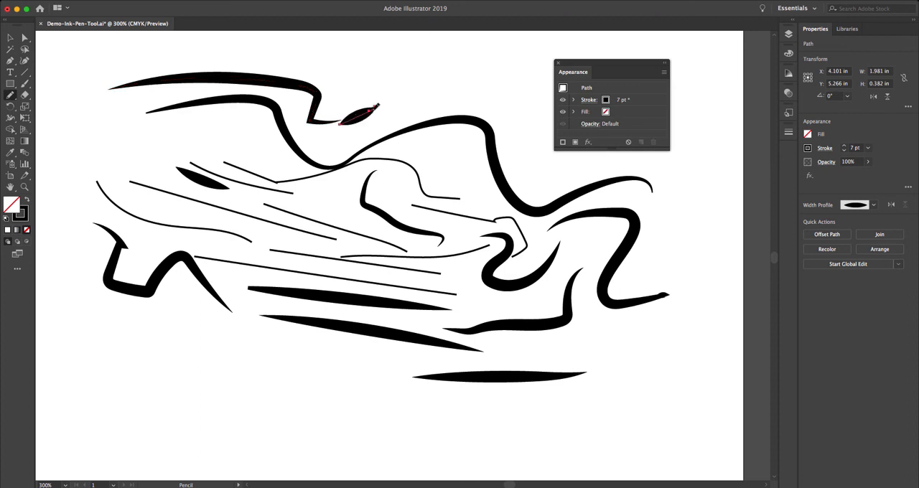
pyautogui.moveTo(352, 118); pyautogui.dragTo(373, 97)
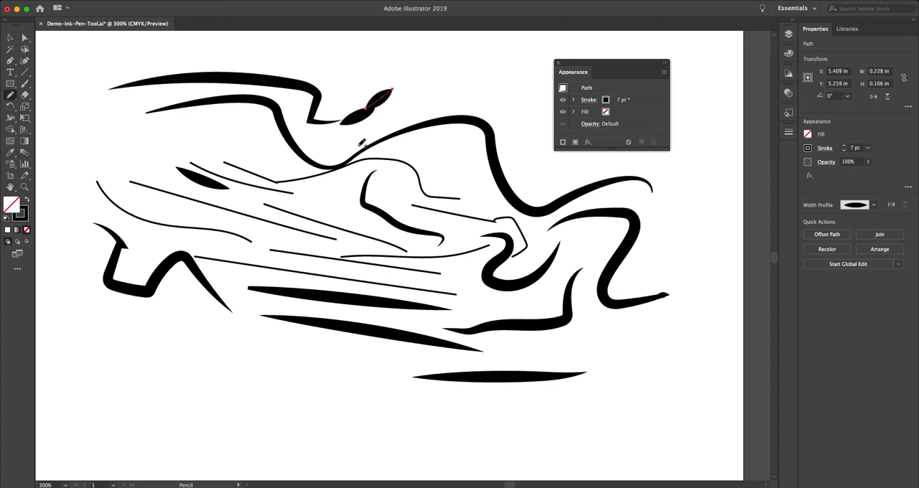
pyautogui.moveTo(370, 129); pyautogui.dragTo(542, 89)
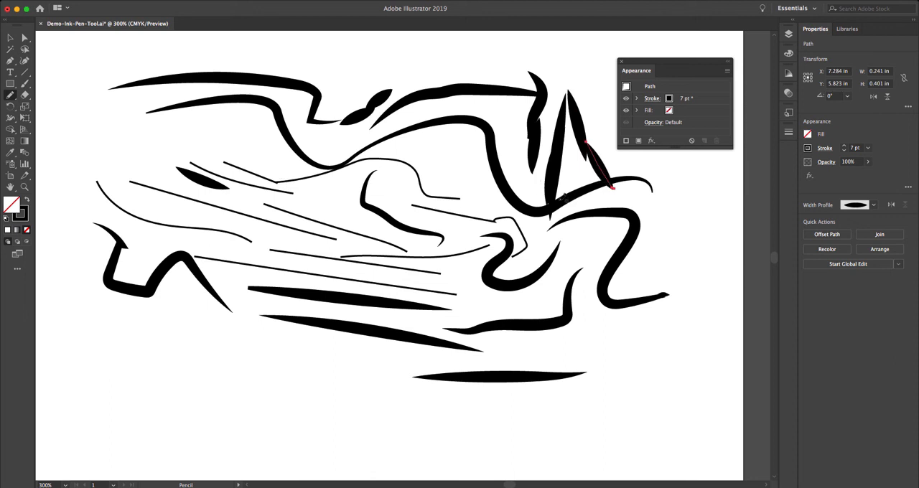
pyautogui.moveTo(566, 179)
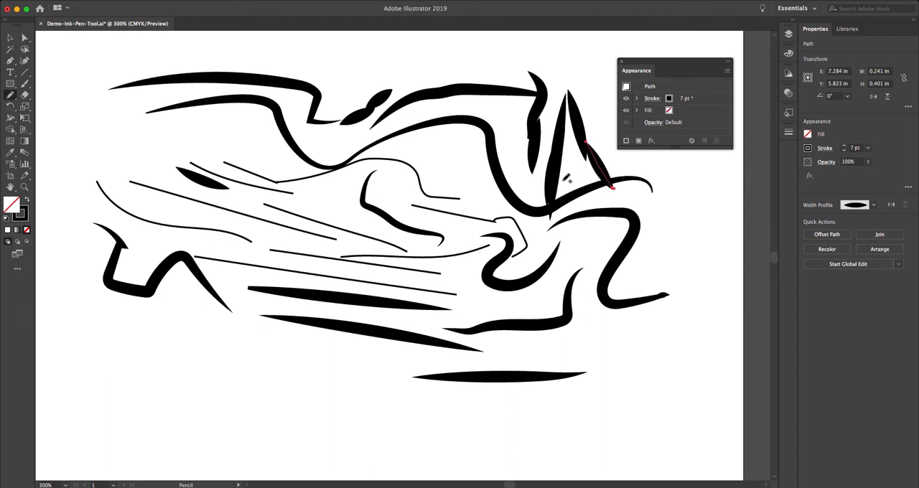
pyautogui.moveTo(262, 127)
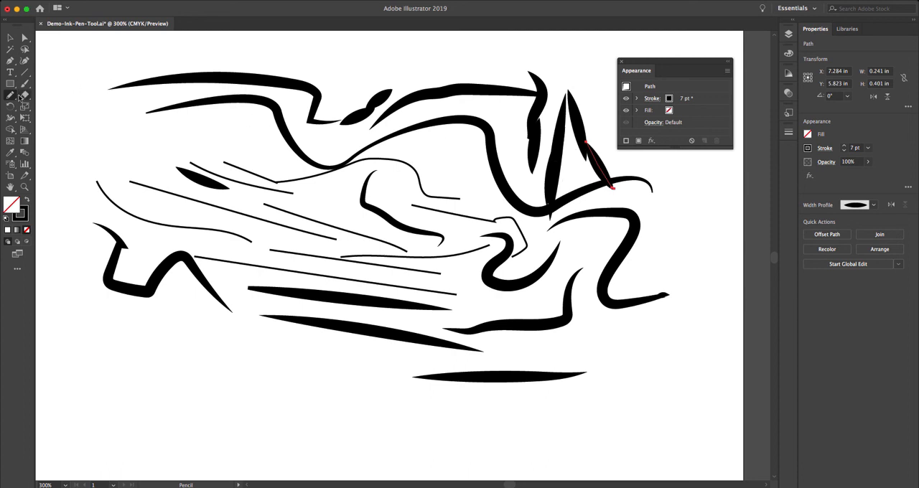
pyautogui.moveTo(21, 96)
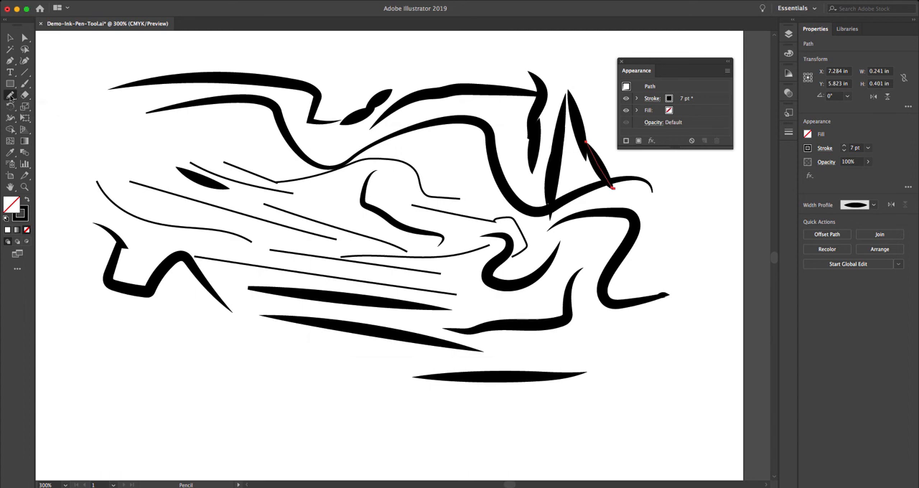
# Set Pencil Fidelity much closer to Smooth, disable Keep selected, and apply the settings
pyautogui.doubleClick(24, 103)
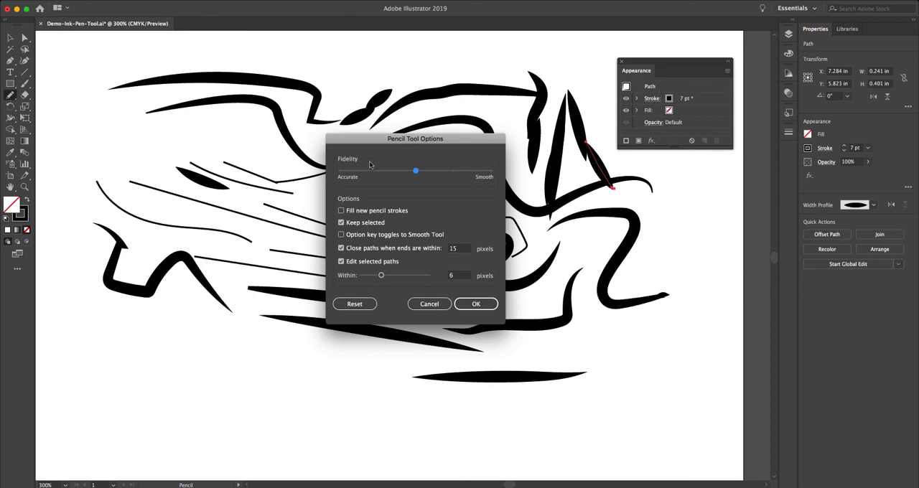
pyautogui.moveTo(415, 171); pyautogui.dragTo(415, 171)
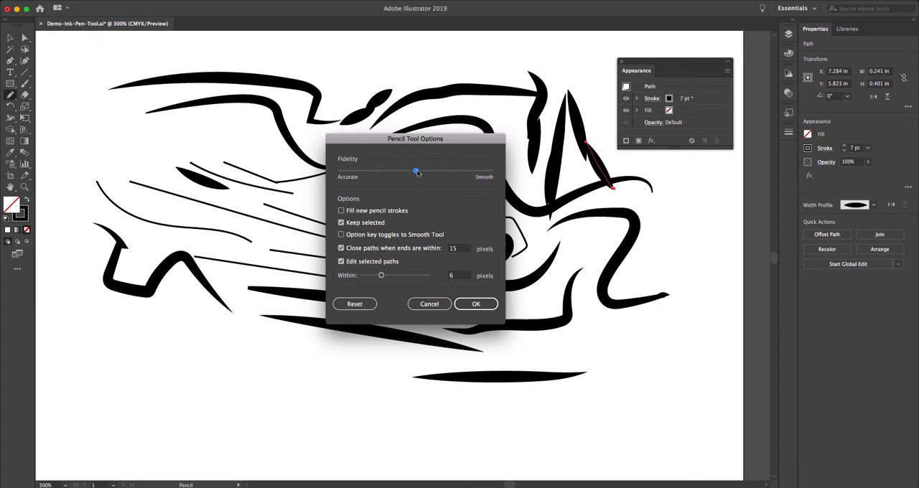
pyautogui.moveTo(415, 171); pyautogui.dragTo(453, 171)
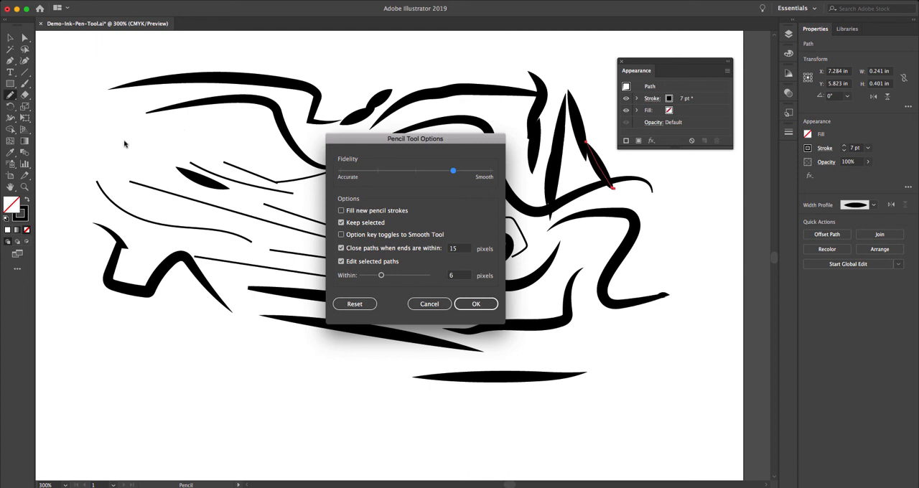
pyautogui.moveTo(360, 192)
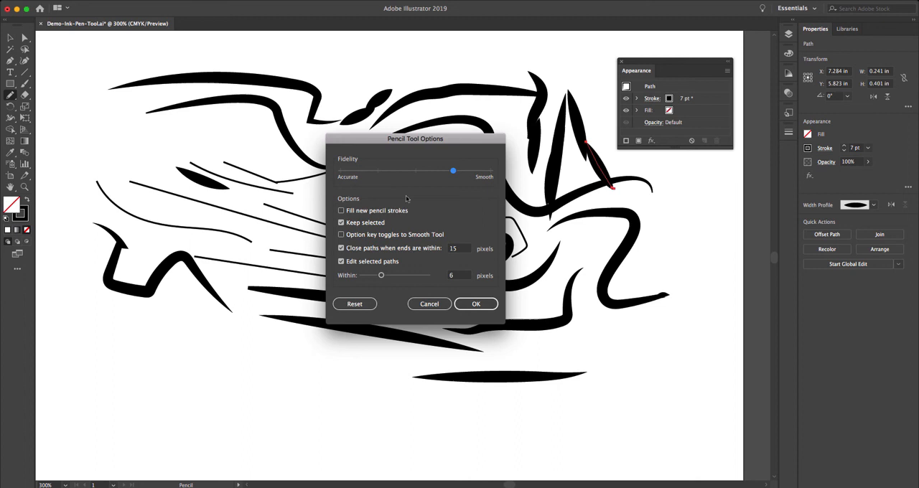
pyautogui.moveTo(181, 155)
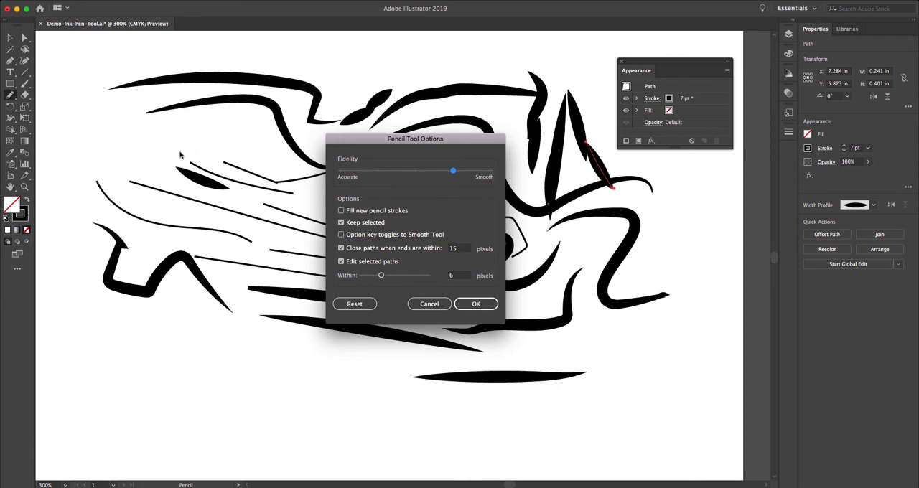
pyautogui.moveTo(415, 139); pyautogui.dragTo(406, 120)
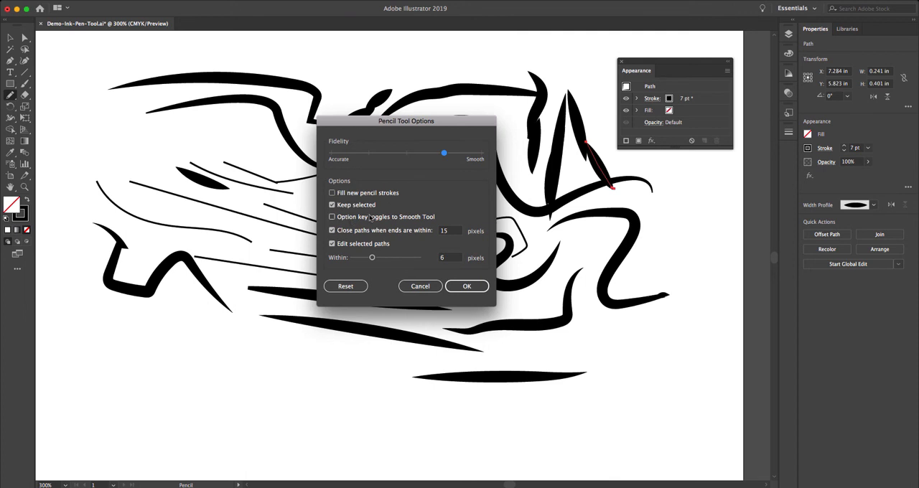
pyautogui.click(331, 205)
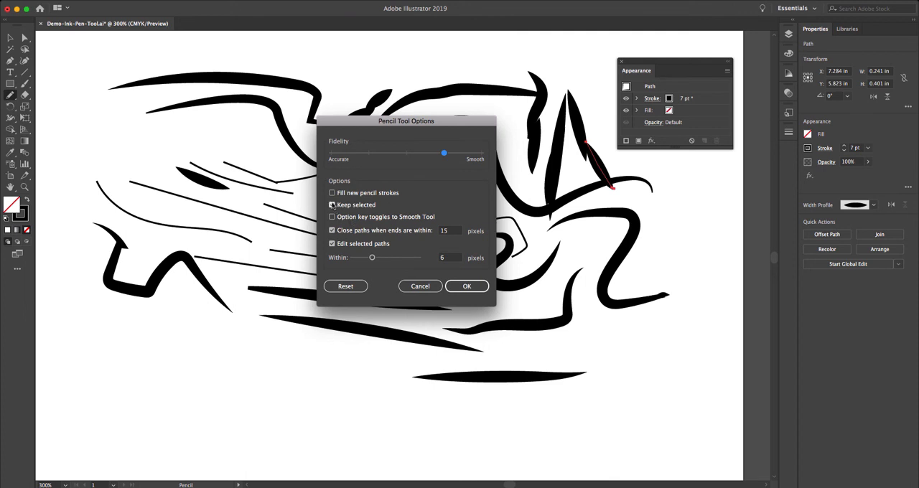
pyautogui.click(331, 206)
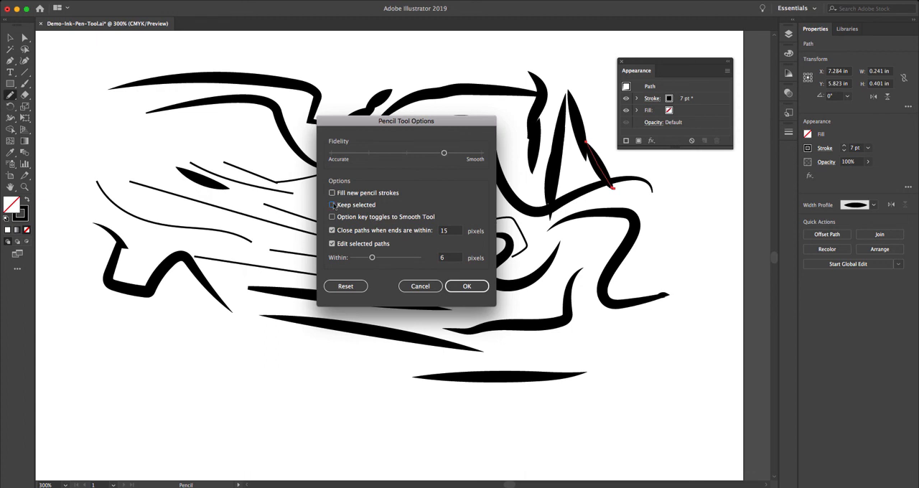
pyautogui.click(466, 285)
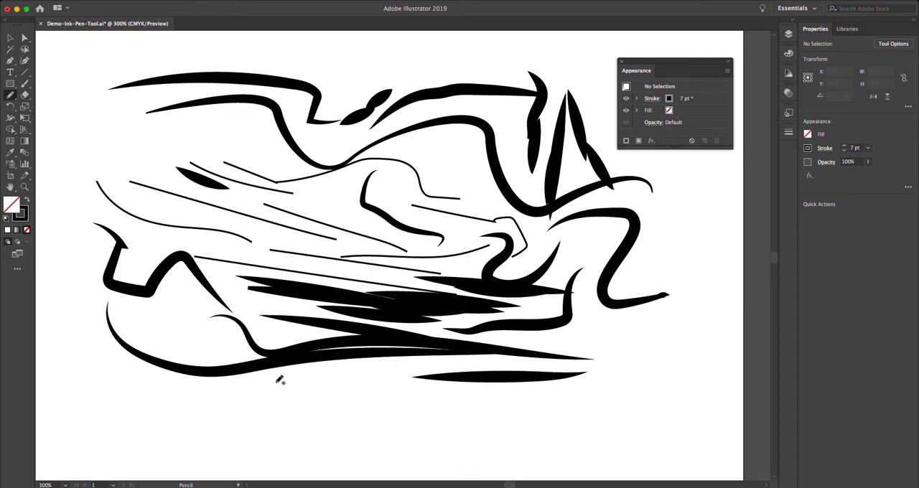
pyautogui.moveTo(323, 377)
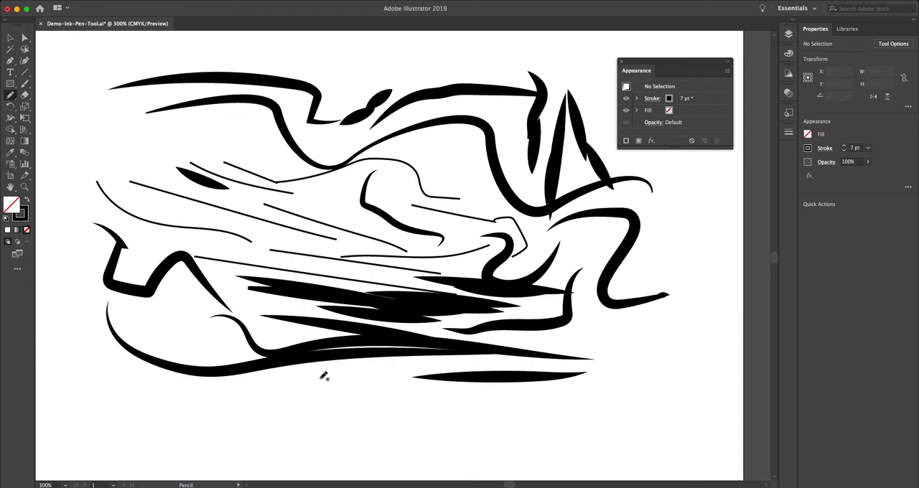
# Draw a long tapered stroke along the bottom of the canvas
pyautogui.moveTo(319, 374); pyautogui.dragTo(599, 371)
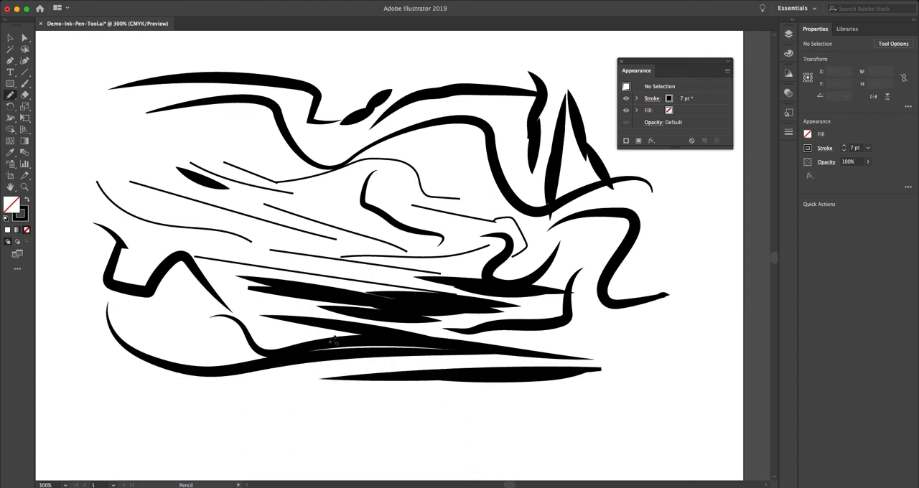
pyautogui.moveTo(258, 272)
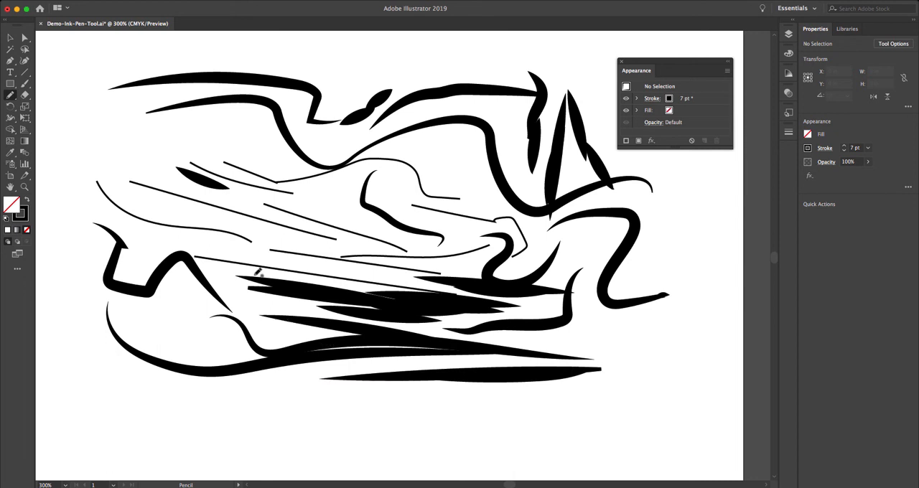
pyautogui.moveTo(214, 370)
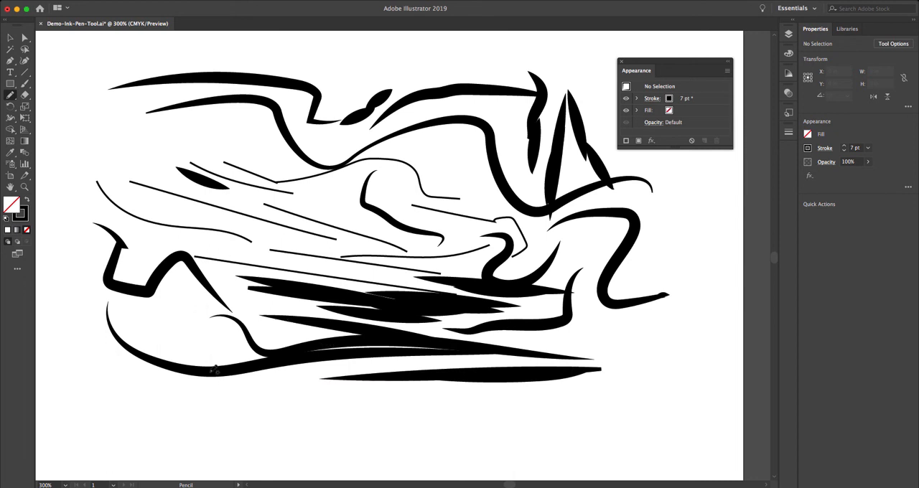
pyautogui.click(212, 374)
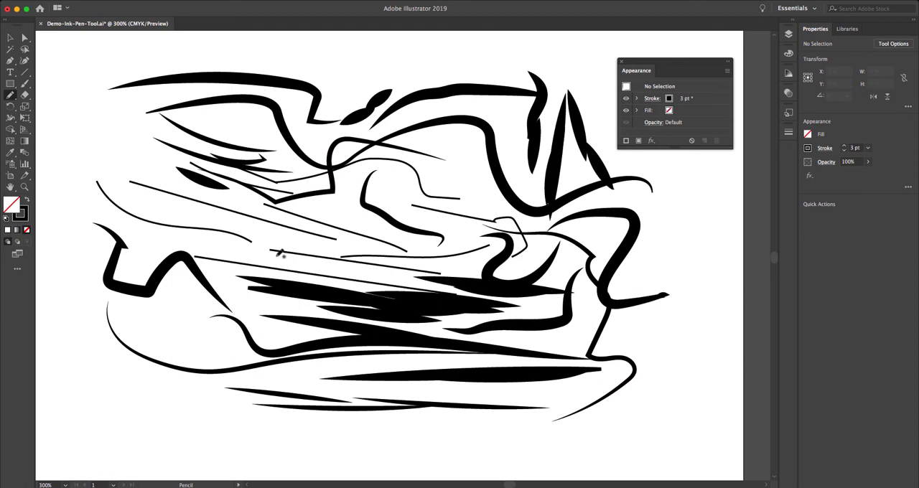
# Draw thin strokes along the left side and around the lower-left edge
pyautogui.moveTo(192, 55); pyautogui.dragTo(290, 63)
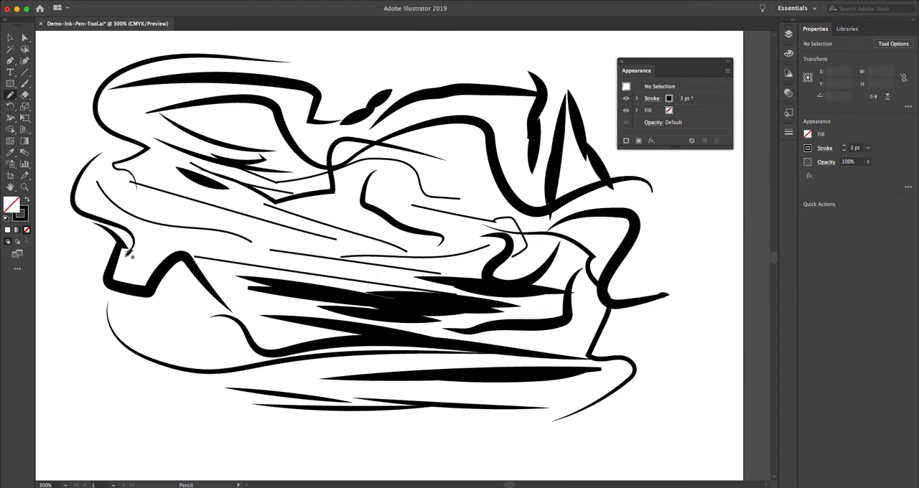
pyautogui.moveTo(130, 251); pyautogui.dragTo(280, 373)
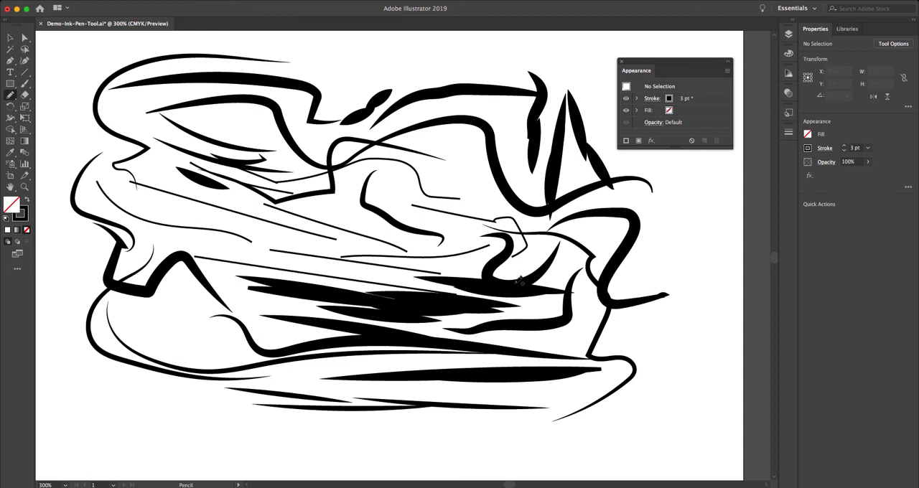
pyautogui.moveTo(675, 269)
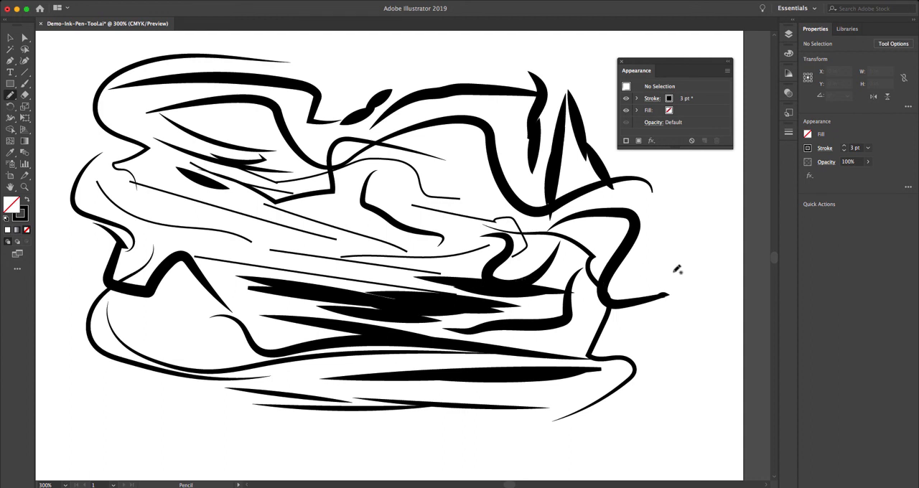
pyautogui.moveTo(688, 256)
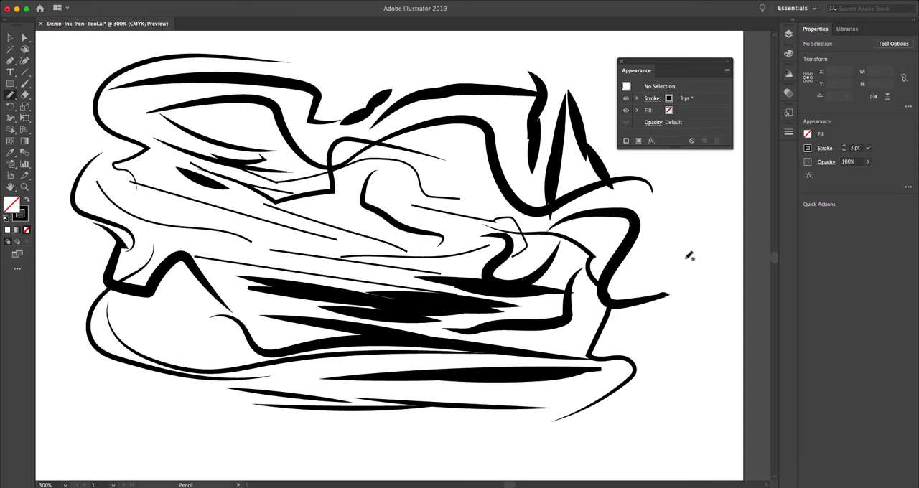